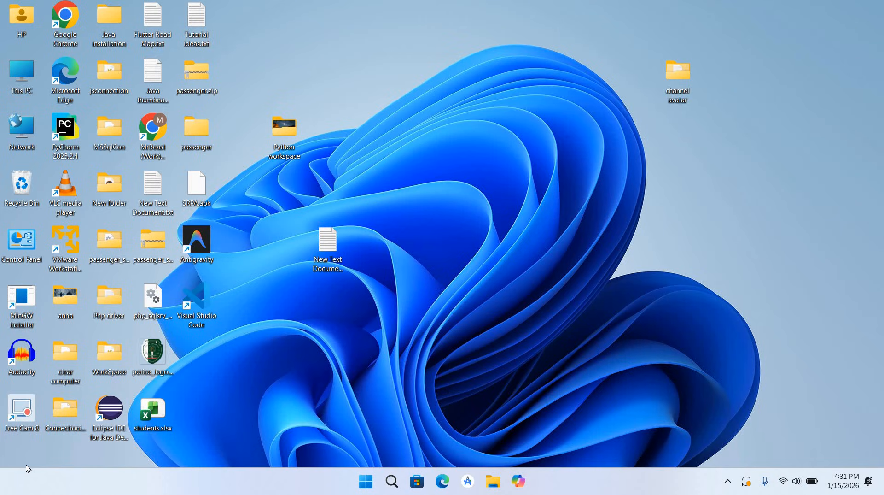
mouse_move(134, 83)
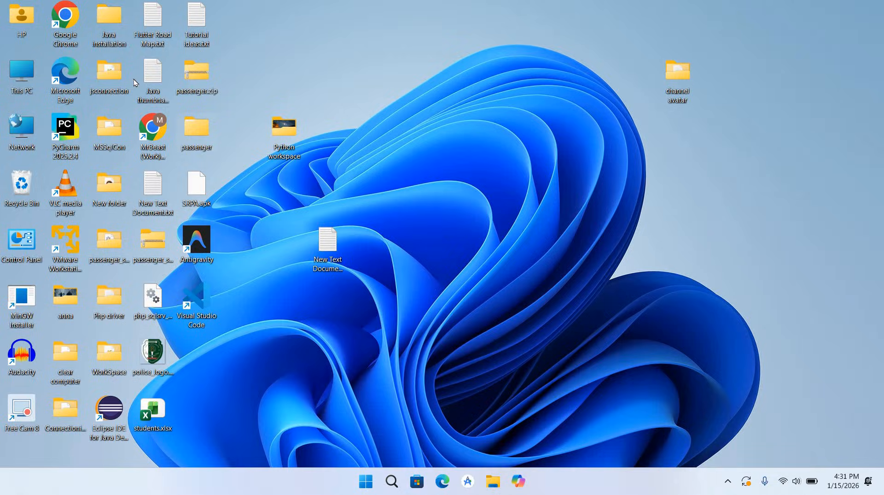
- Launch Chrome and download the .NET 10.0 SDK x64 installer from dotnet.microsoft.com
double_click(65, 22)
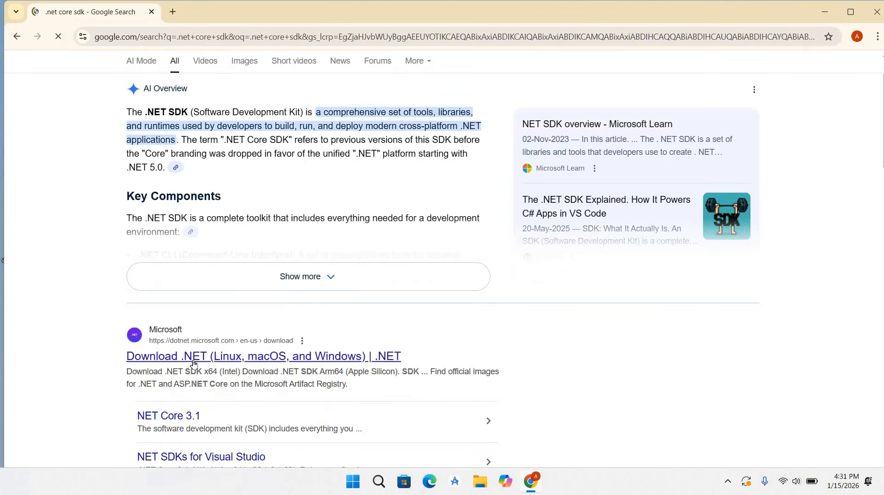
left_click(264, 356)
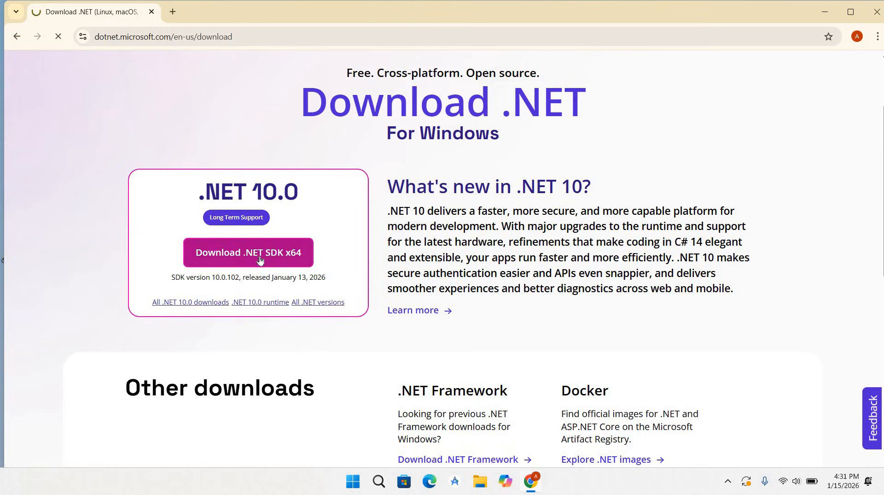
left_click(248, 252)
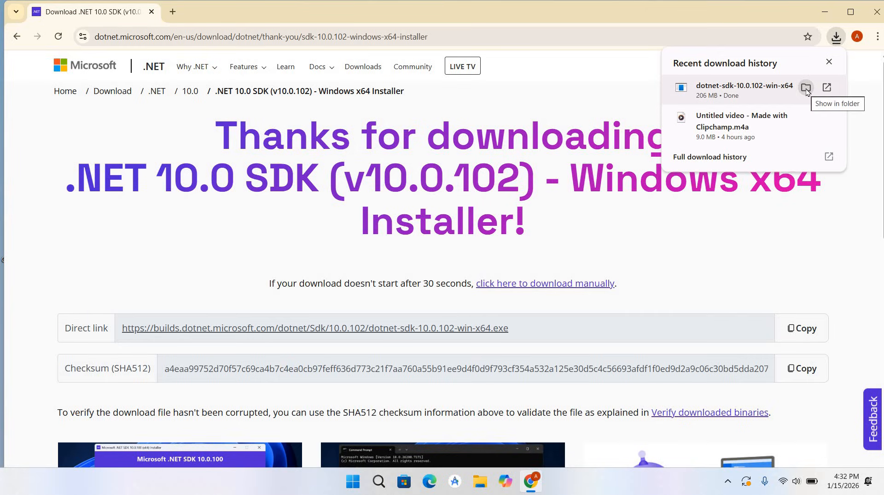
- Reveal dotnet-sdk-10.0.102-win-x64.exe in the Downloads folder from Chrome's download panel
left_click(806, 87)
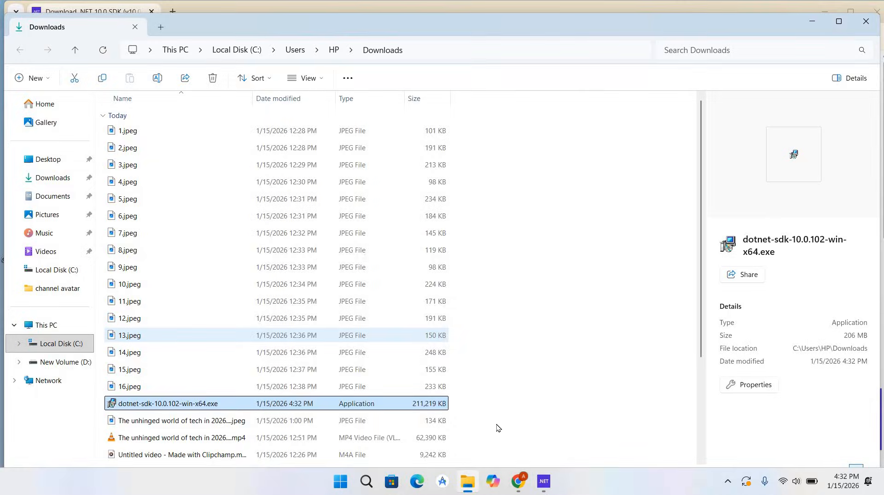
- Run dotnet-sdk-10.0.102-win-x64.exe to install the SDK and close the finished installer
double_click(168, 402)
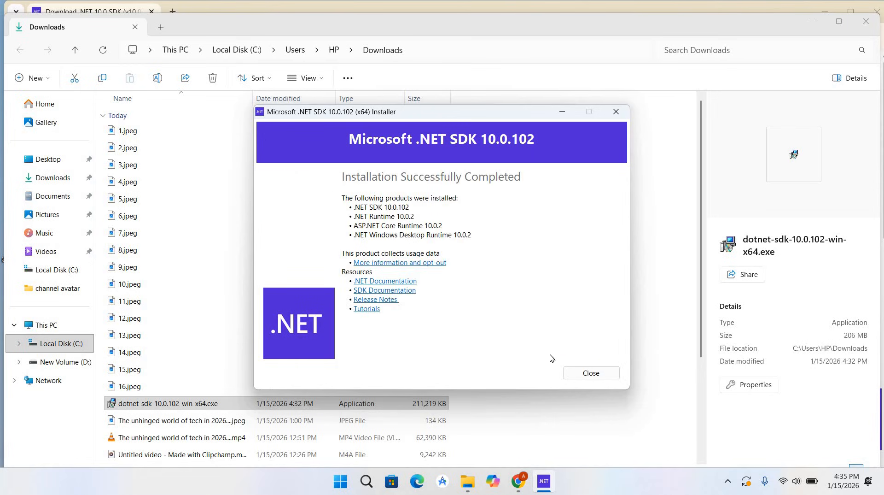
left_click(590, 372)
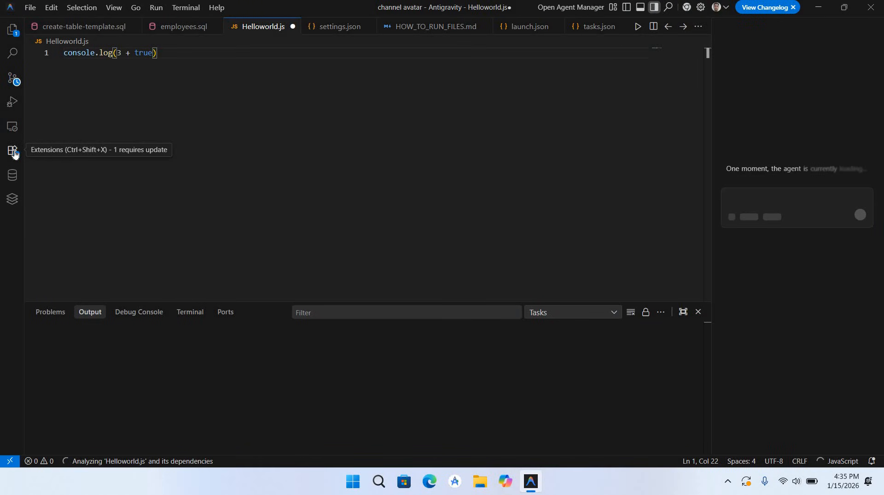
- Install the C# extension by muhammad-sammy from the Extensions marketplace, trusting the publishers
left_click(12, 150)
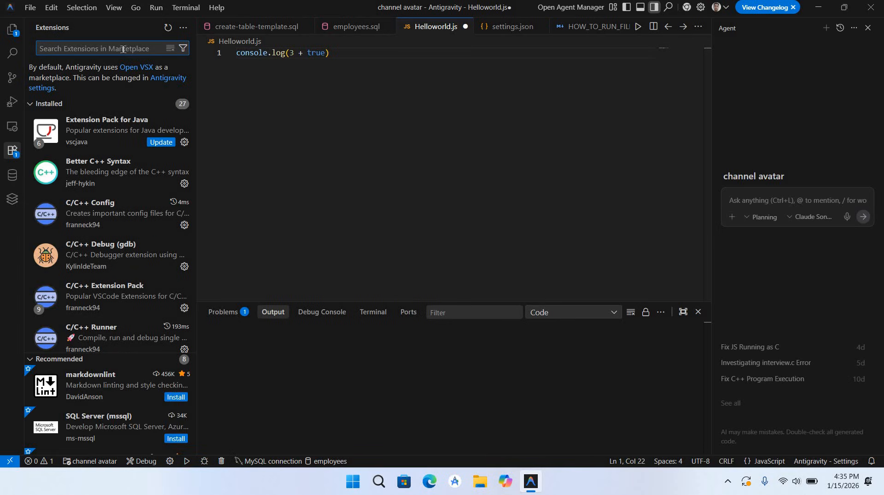
type("C#")
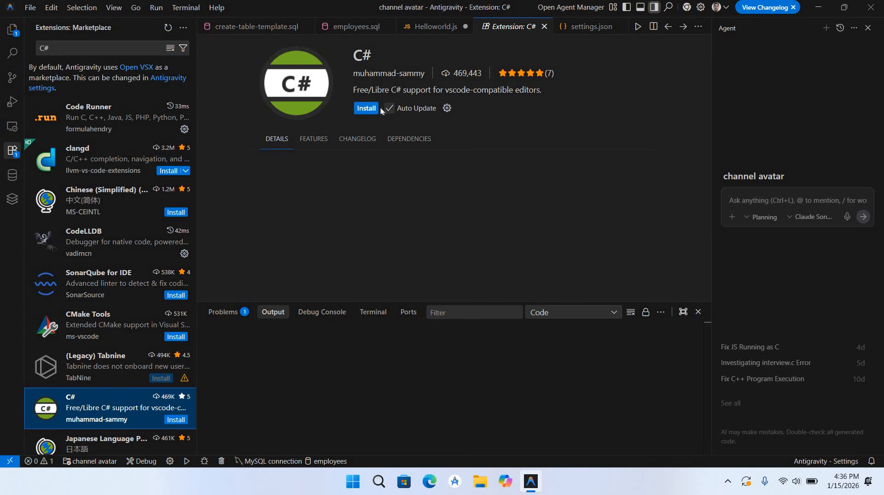
left_click(366, 107)
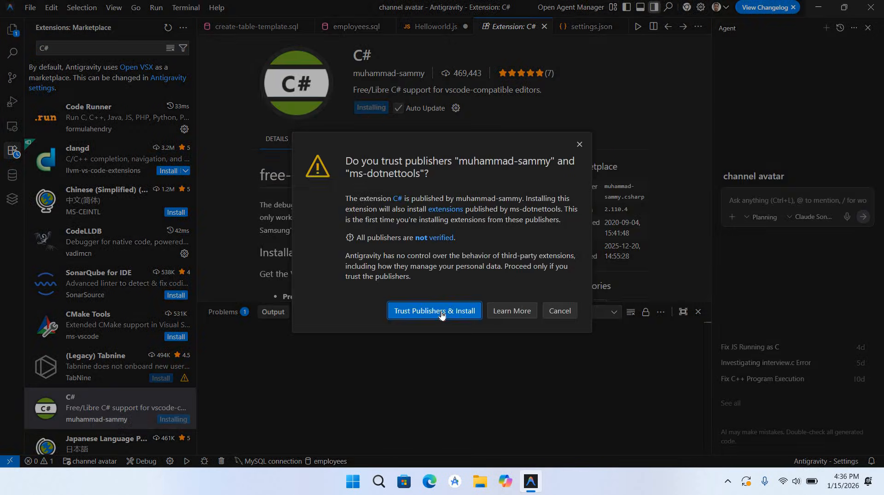
left_click(434, 310)
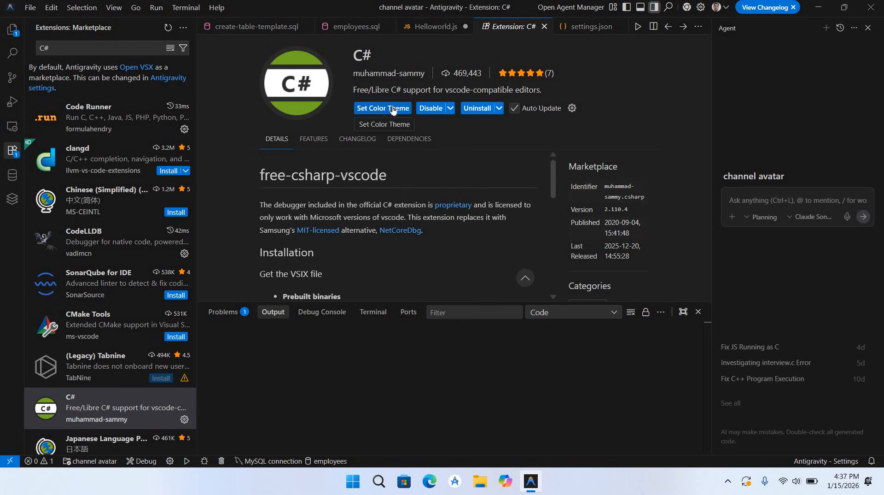
- Apply the extension's Visual Studio 2019 Dark theme and close its details page
left_click(382, 107)
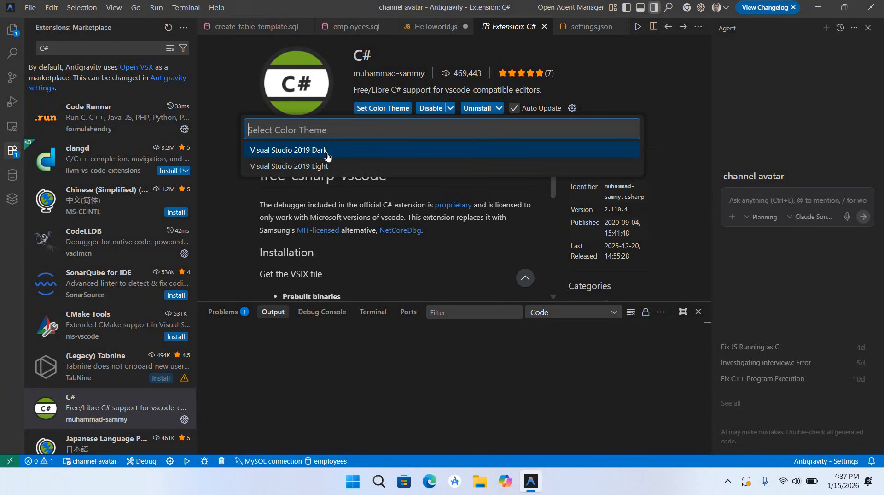
left_click(529, 46)
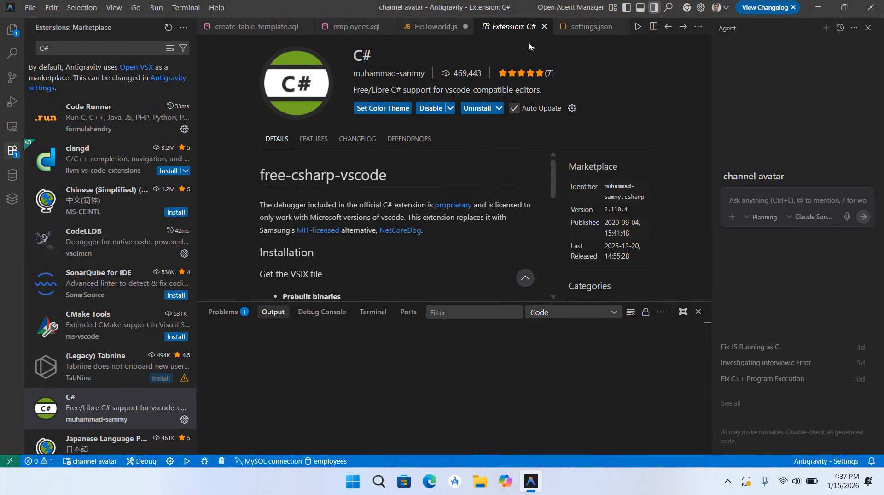
left_click(434, 26)
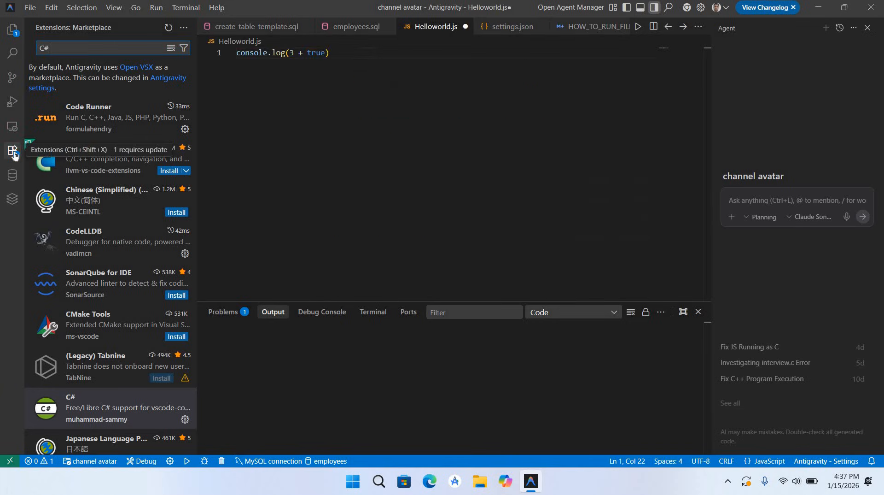
- Open a new Desktop folder named CsharpWorkspace as the workspace via File > Open Folder
left_click(12, 151)
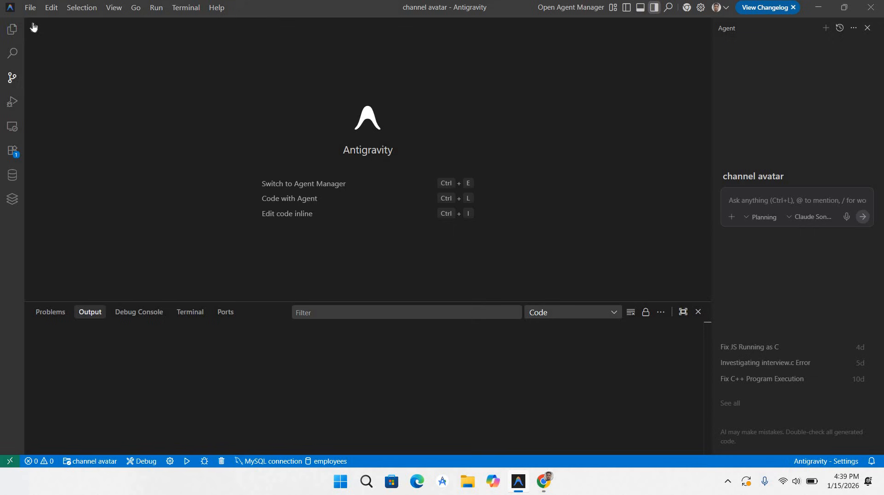
left_click(30, 8)
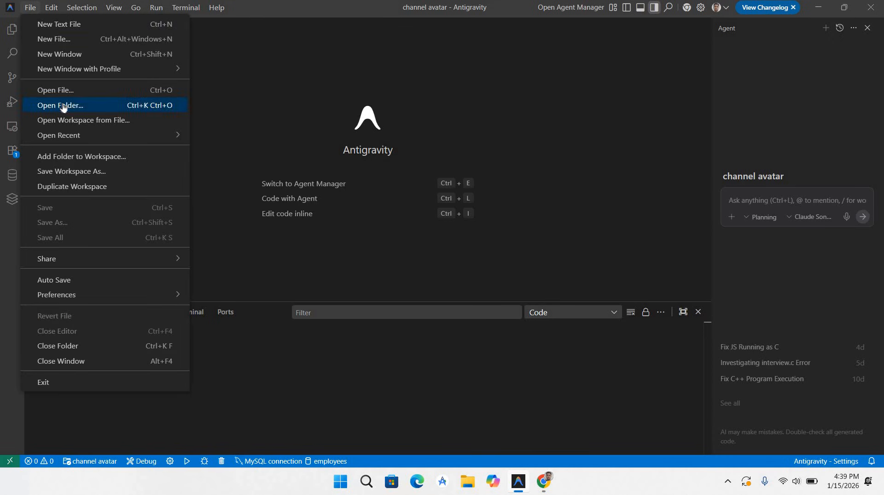
left_click(60, 105)
type("CsharpWorkspace")
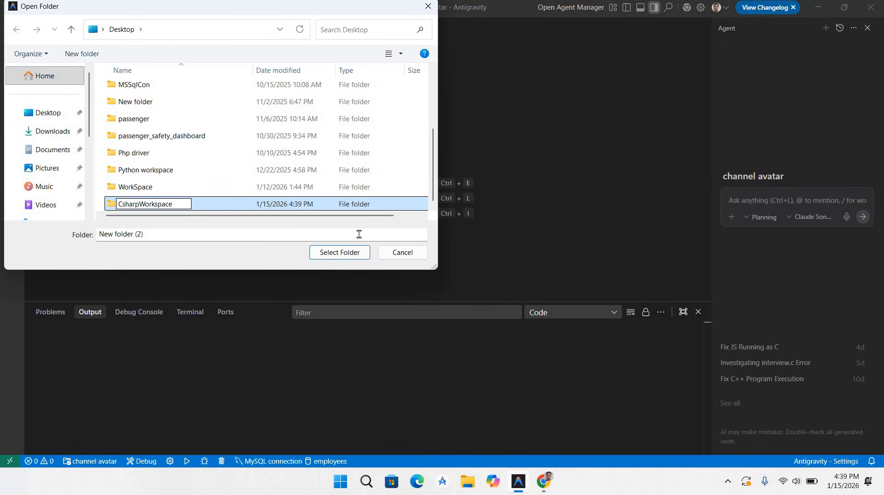
left_click(338, 252)
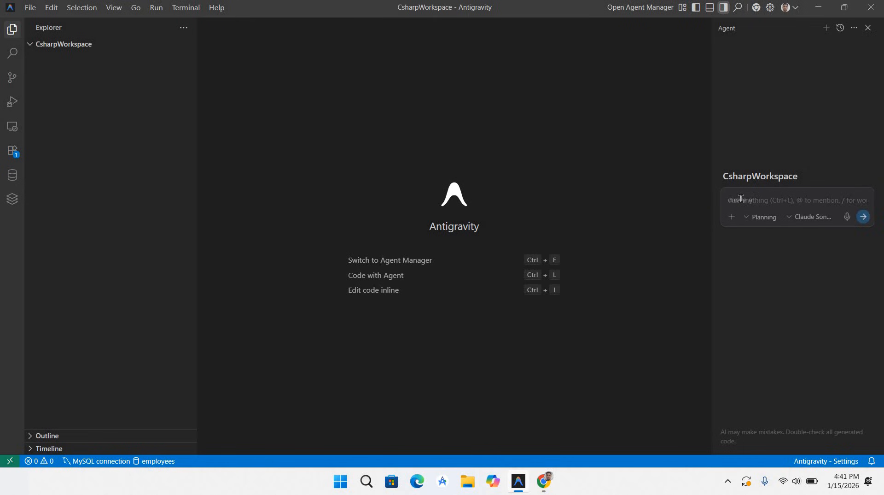
- Ask the agent to 'create a c# Hellow...' console project and send the request
type("create a c# Helloworld console pro")
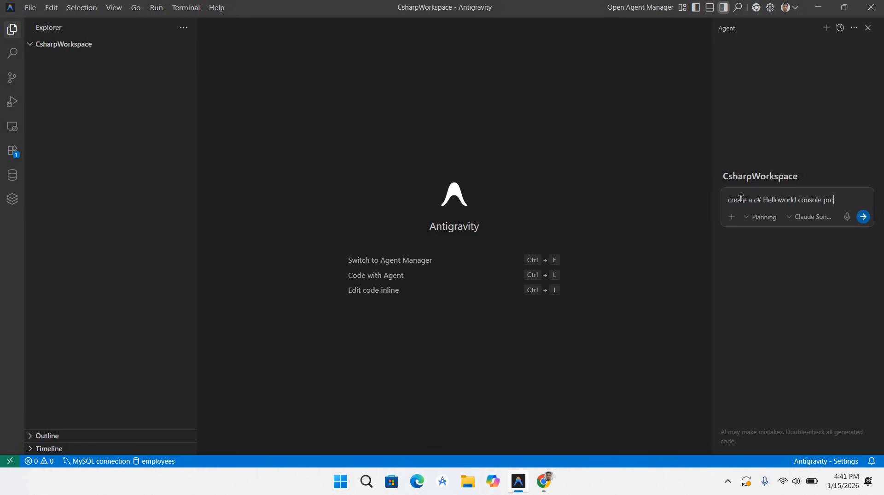
left_click(863, 217)
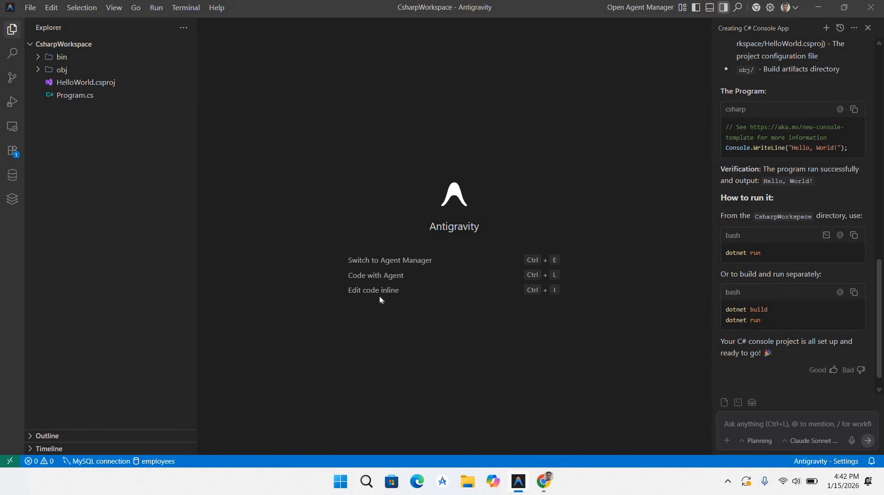
- View HelloWorld.csproj and then Program.cs from the Explorer sidebar
left_click(85, 82)
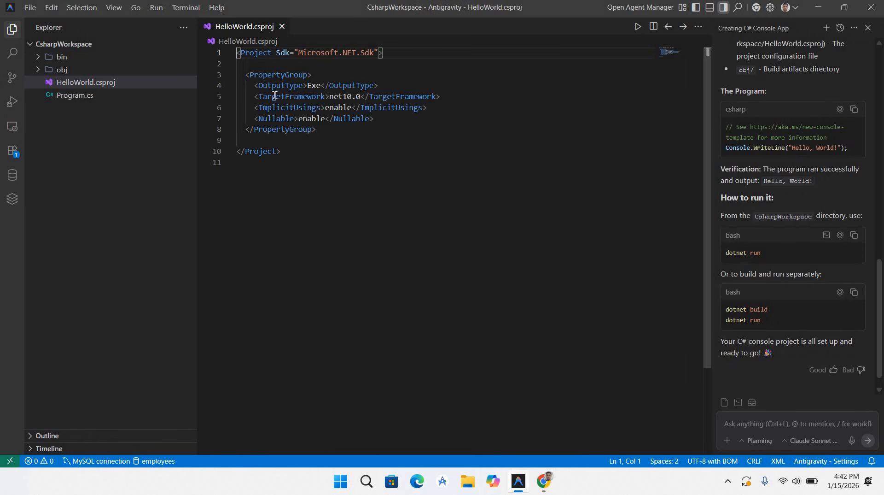
mouse_move(75, 95)
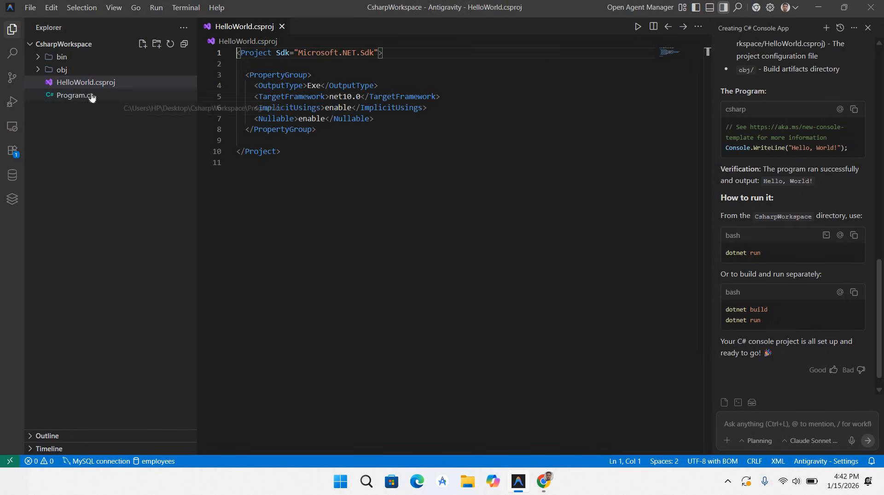
left_click(74, 95)
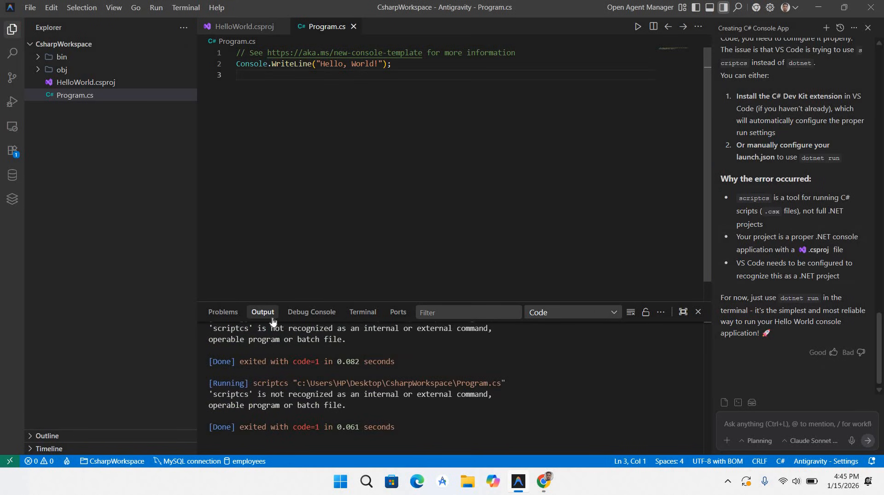
mouse_move(369, 319)
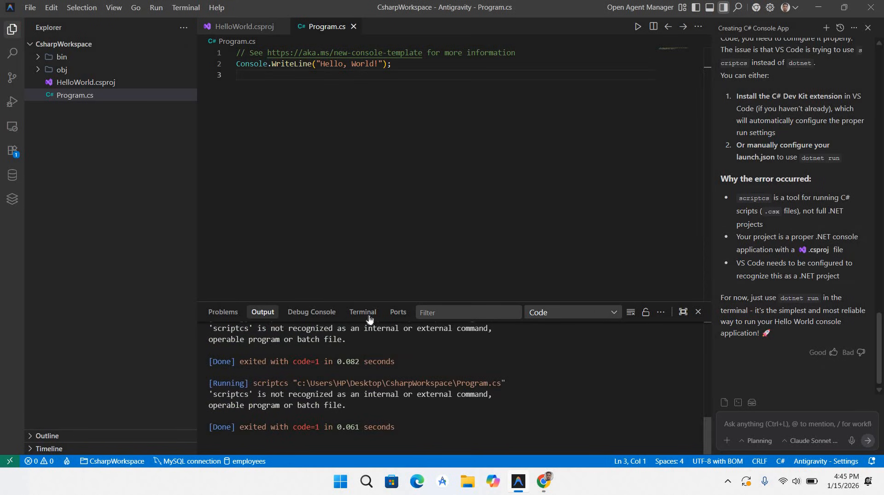
- Switch to the PowerShell terminal and begin entering 'dotnet run' at the prompt
left_click(362, 312)
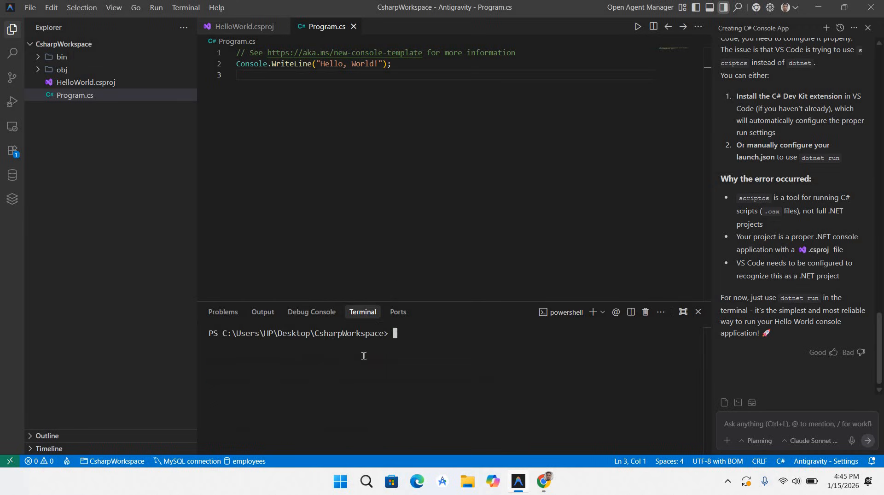
mouse_move(365, 353)
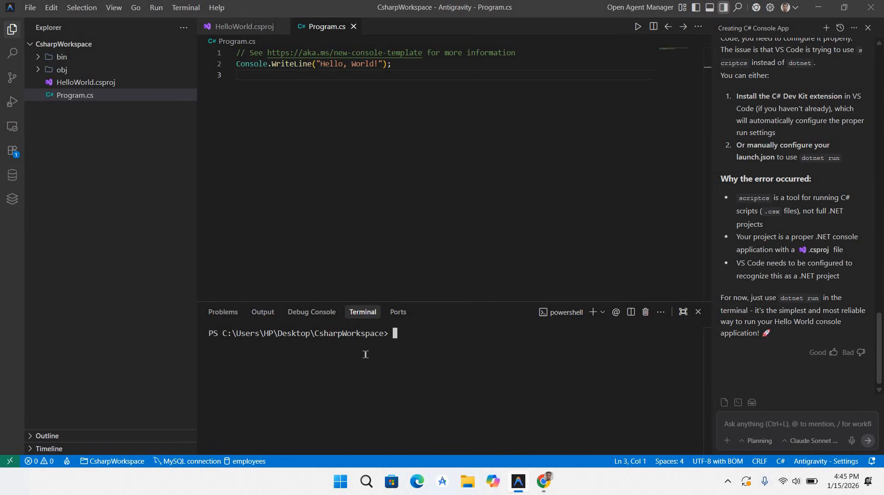
type("dotnet r")
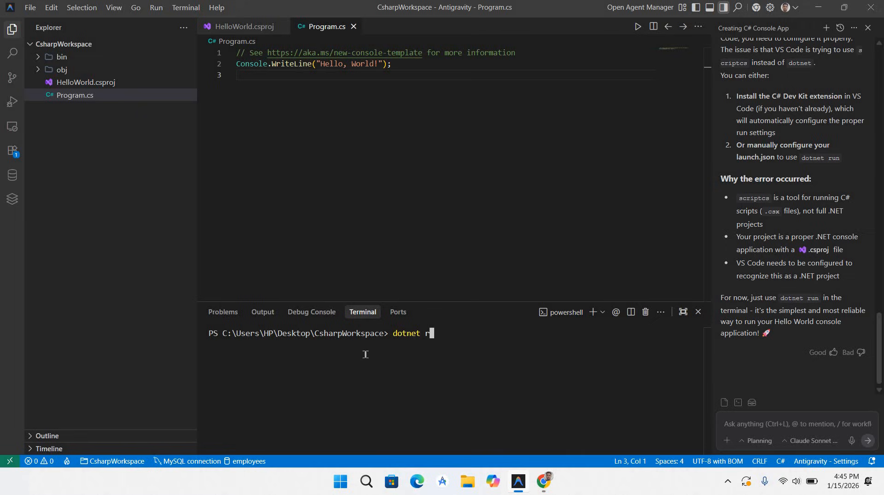